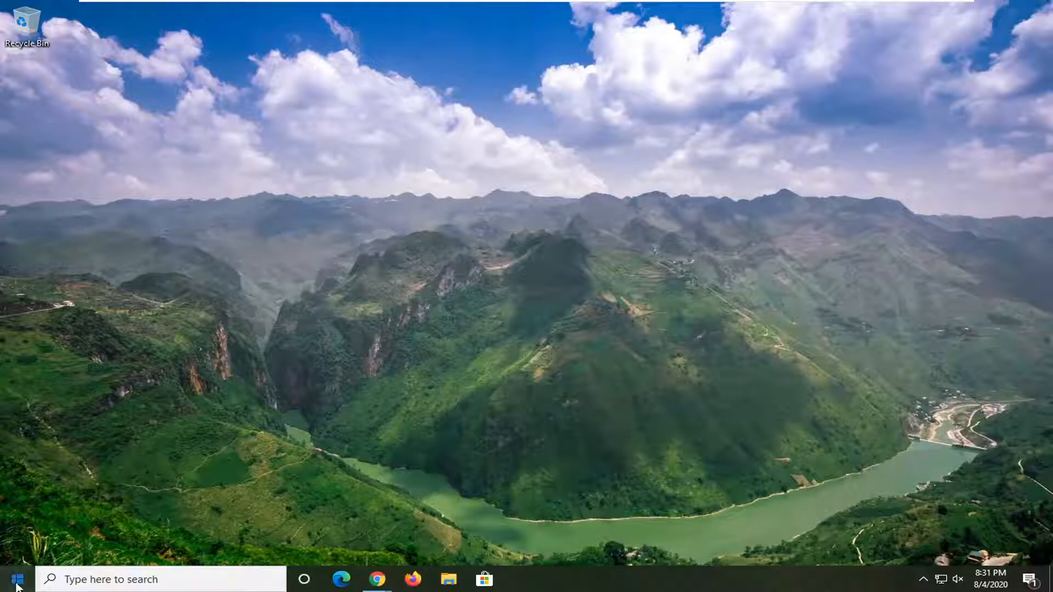
Search Windows for 'device manager' to bring up Device Manager.
type("de")
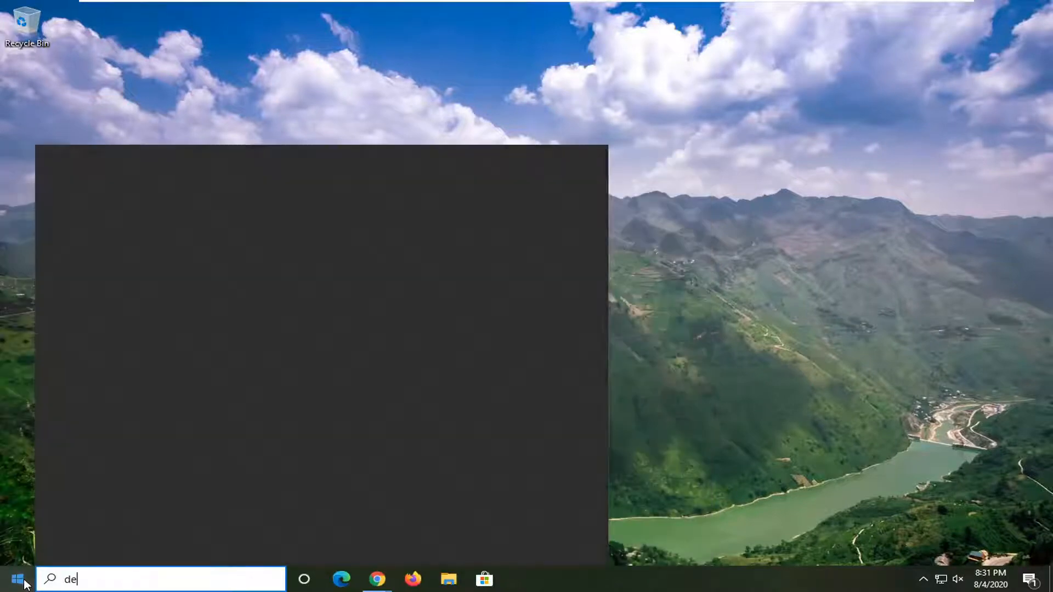
type("vice manager")
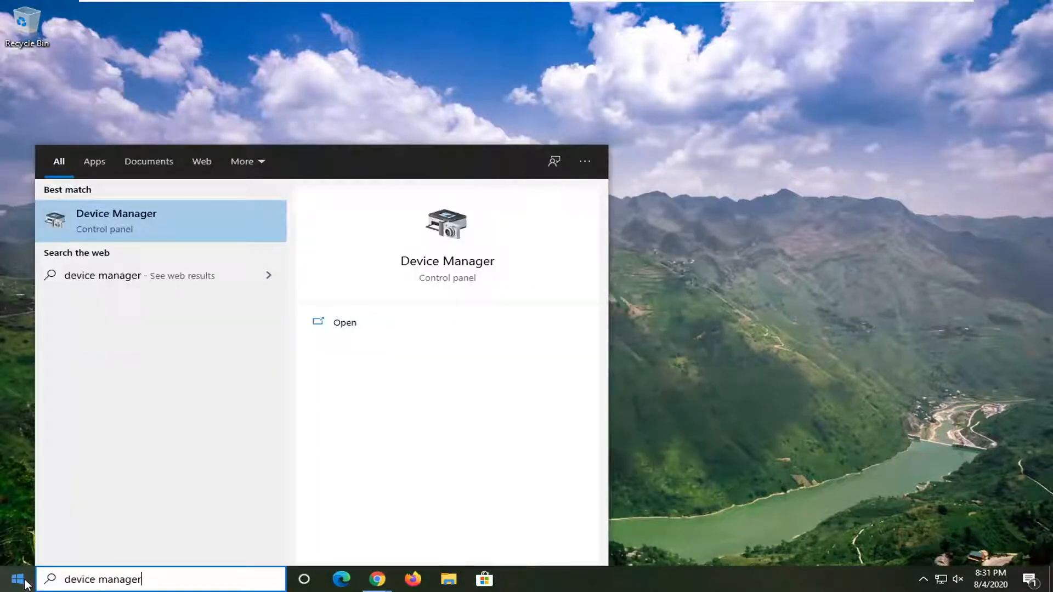
mouse_move(161, 216)
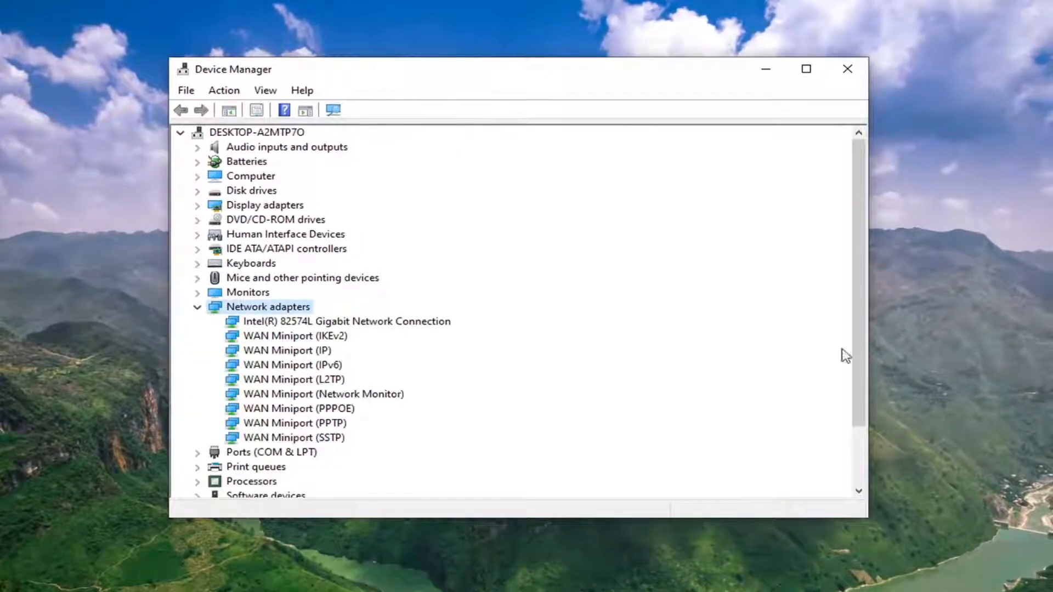
mouse_move(381, 329)
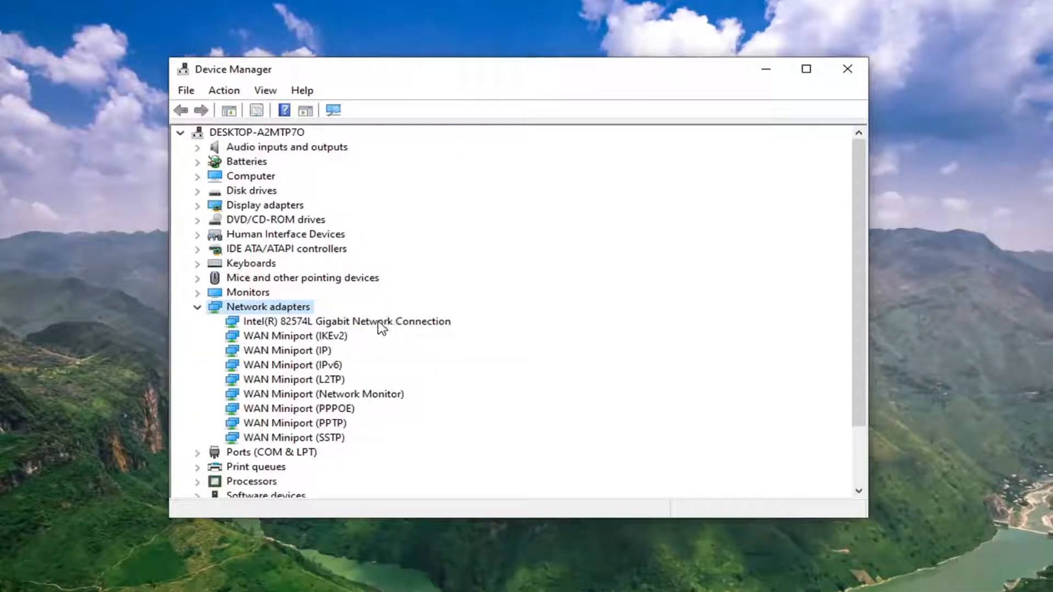
Search automatically for an Intel 82574L adapter driver and confirm the best is installed.
right_click(346, 321)
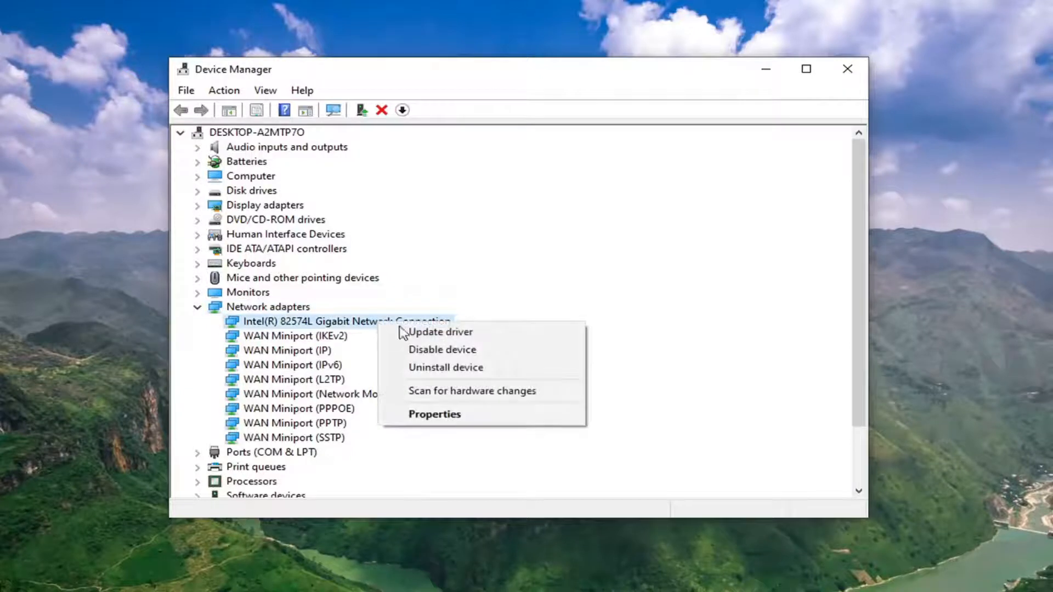
left_click(440, 332)
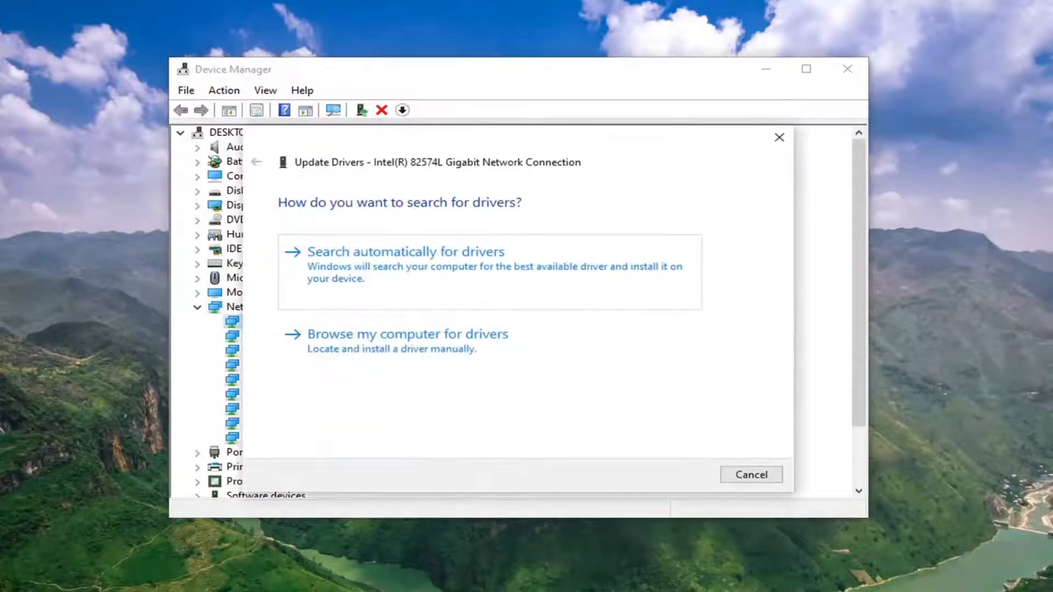
mouse_move(389, 274)
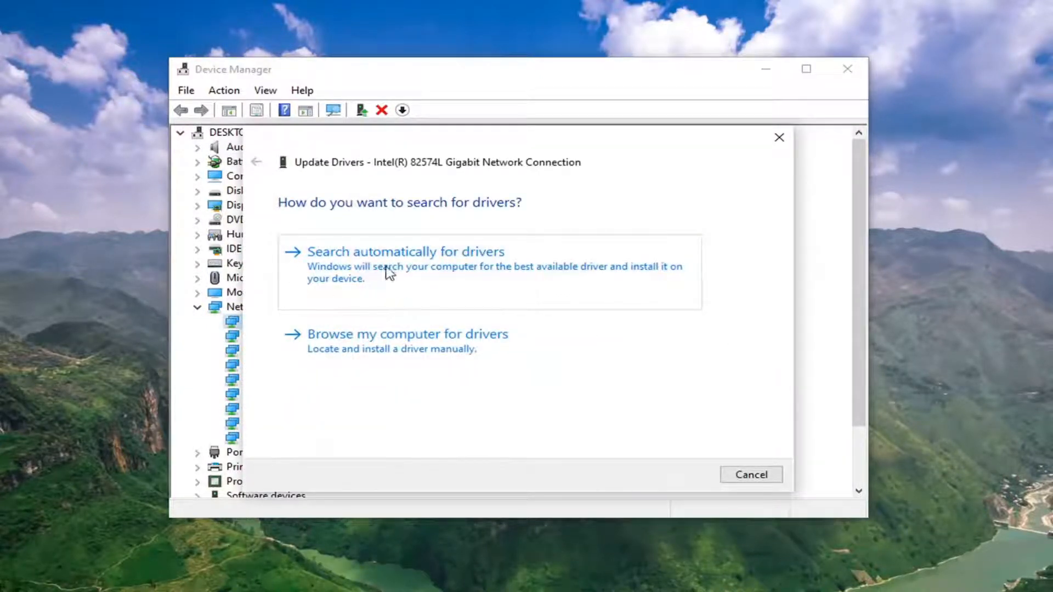
left_click(406, 252)
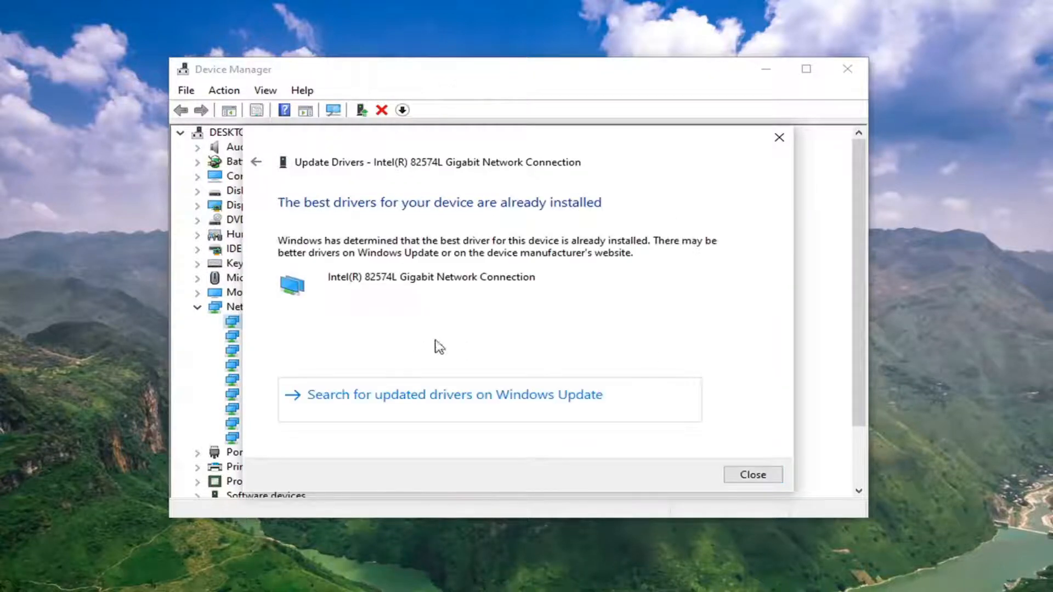
mouse_move(621, 331)
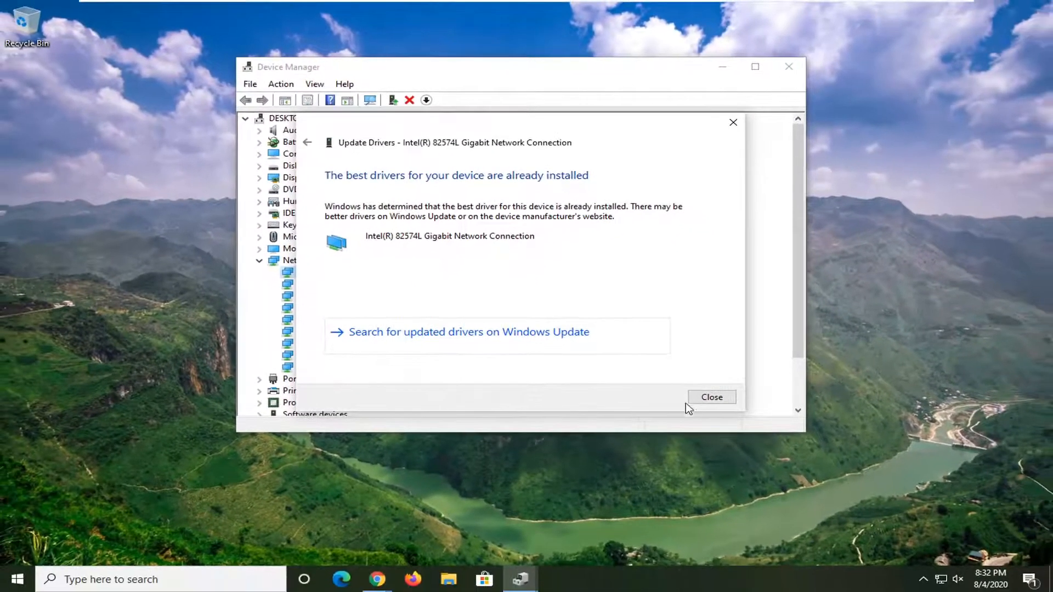
left_click(711, 397)
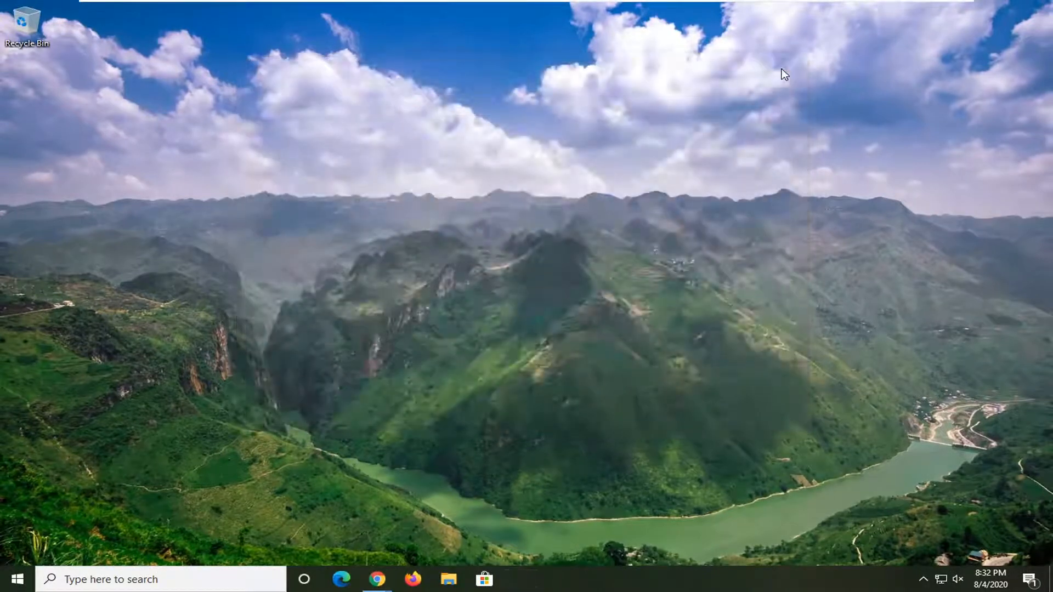
Search Start for 'troubl' to reach the Troubleshoot settings page.
left_click(13, 579)
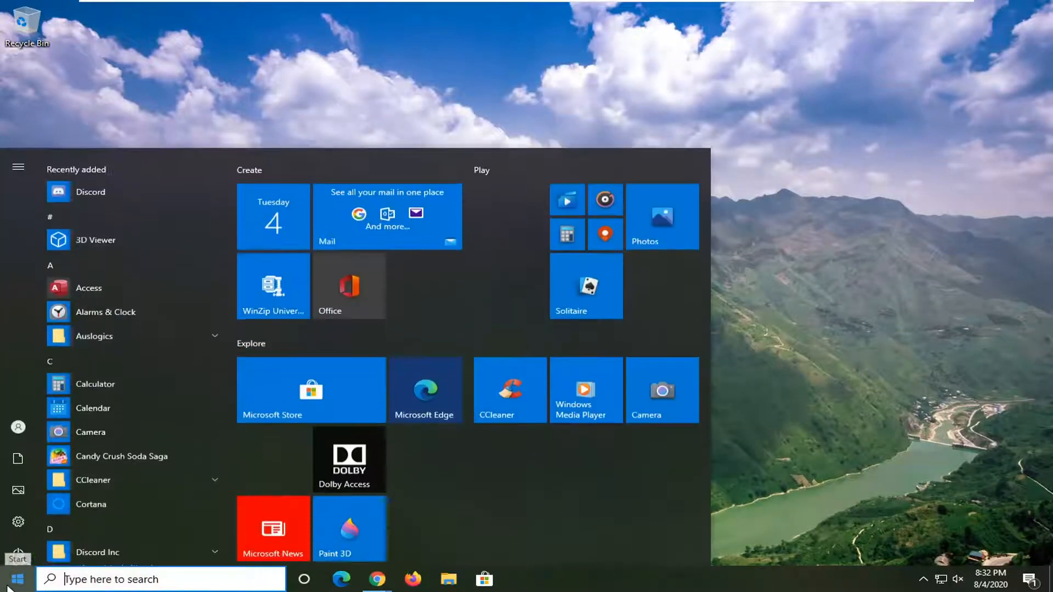
type("troubl")
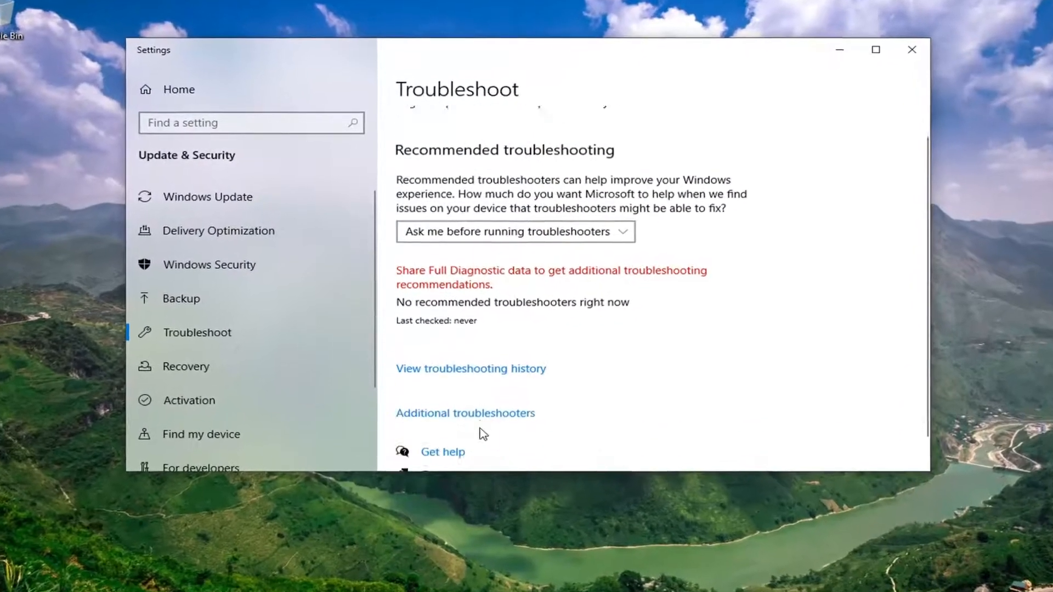
Run the Internet Connections troubleshooter, then close Settings.
left_click(465, 413)
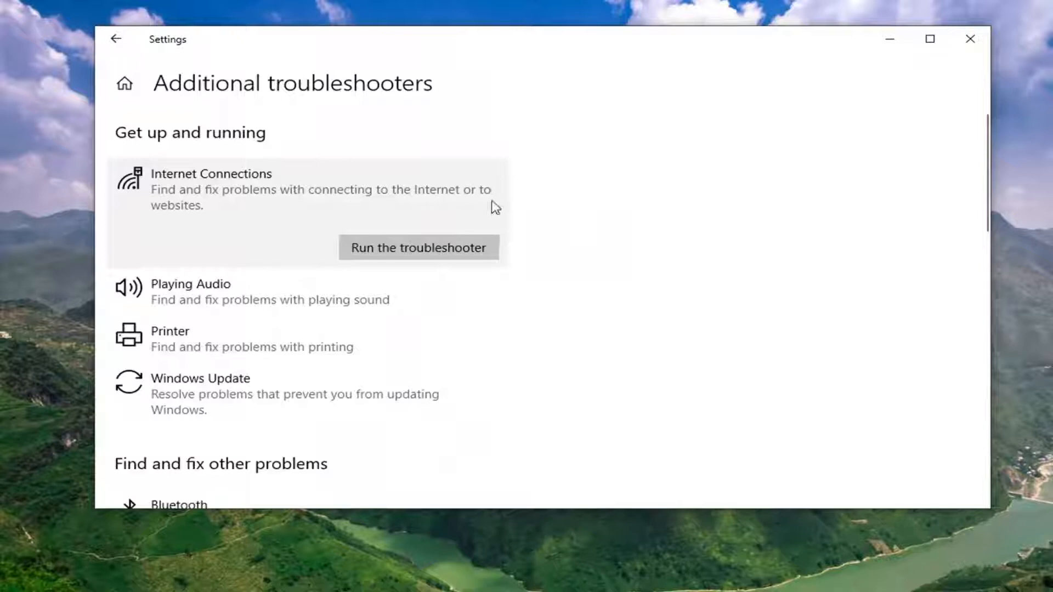
left_click(418, 247)
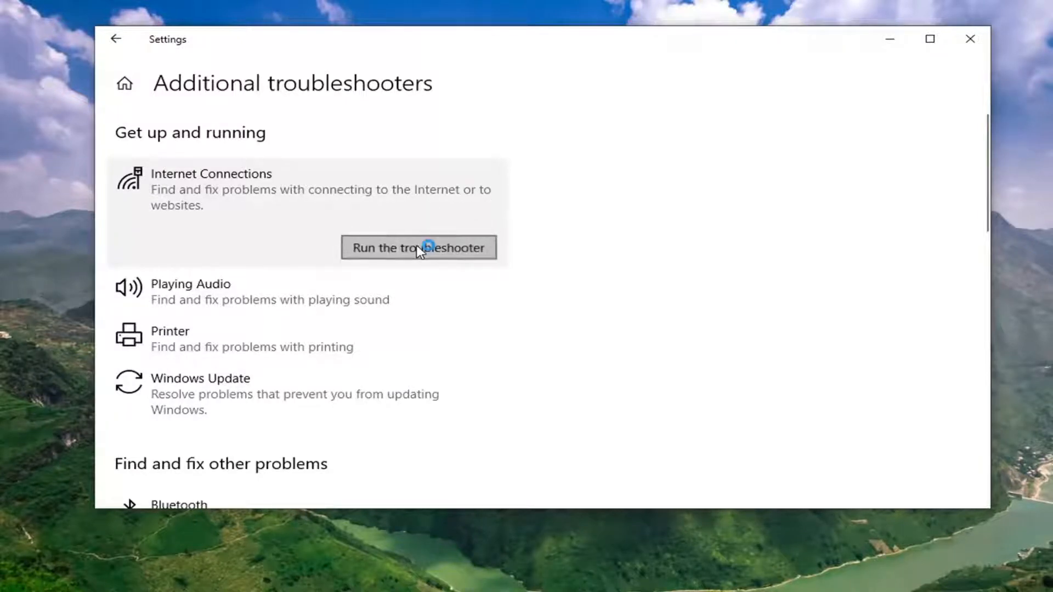
left_click(419, 247)
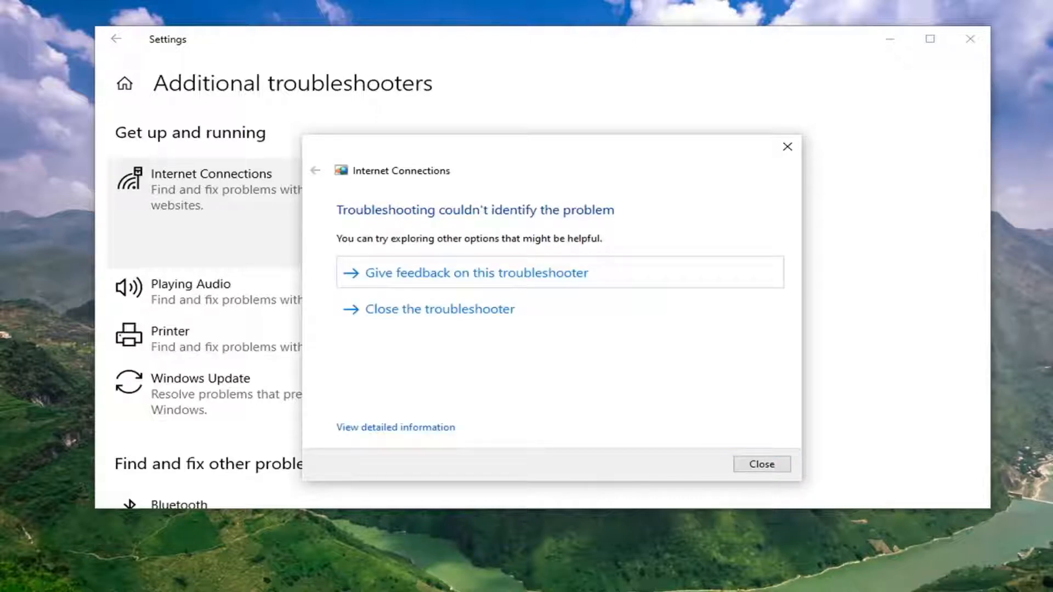
mouse_move(697, 324)
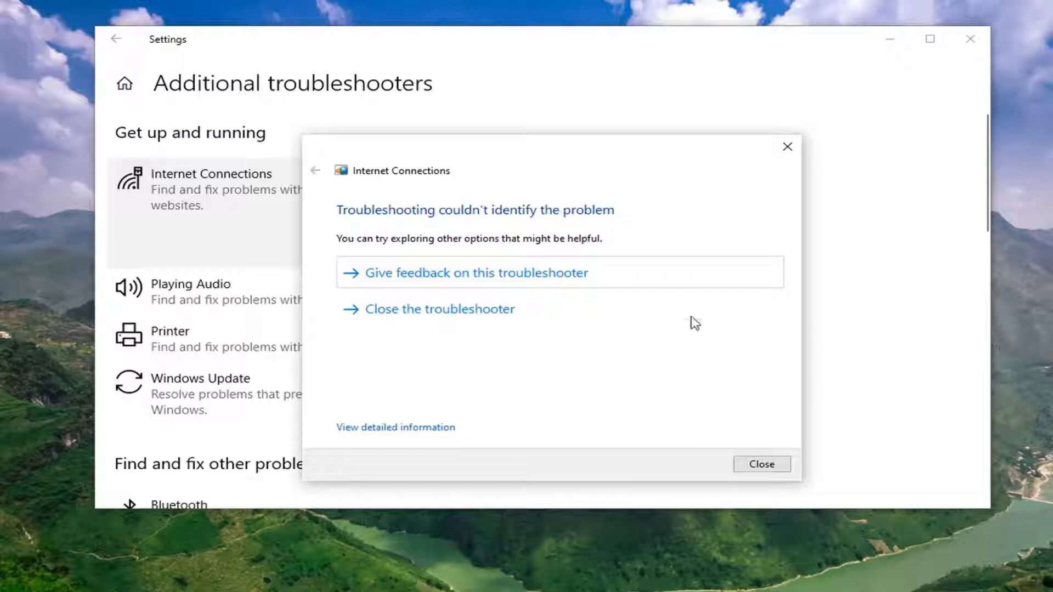
left_click(762, 464)
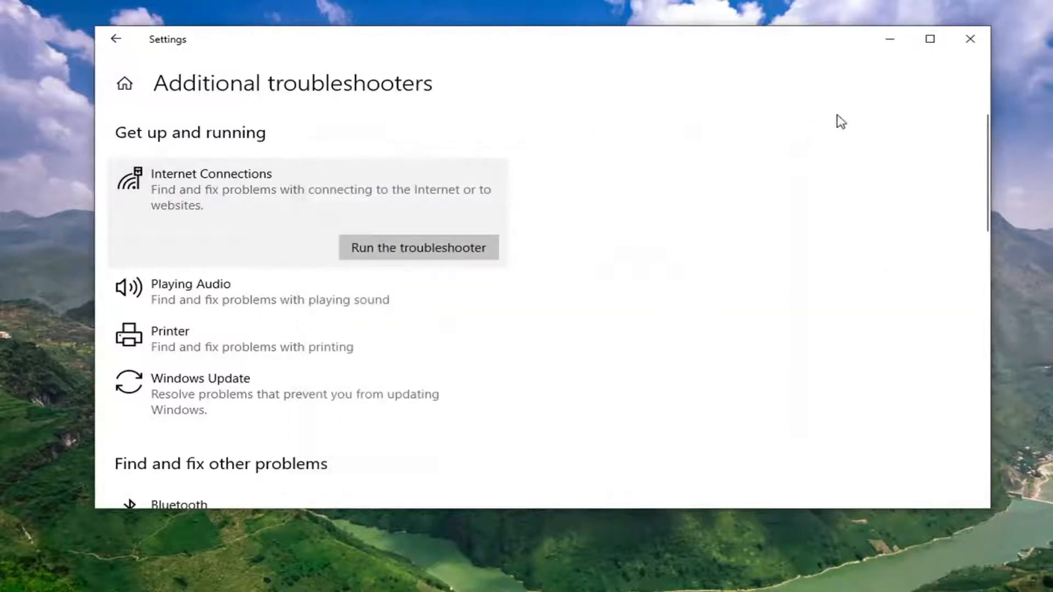
left_click(970, 39)
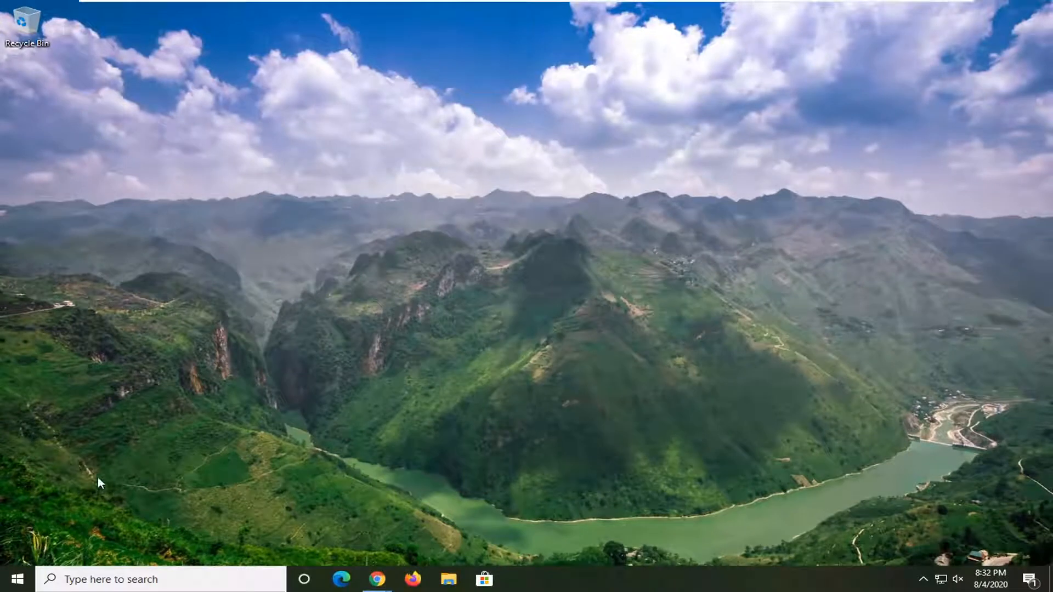
Search Start for 'reset' to open the Network reset settings page.
left_click(16, 579)
type("network")
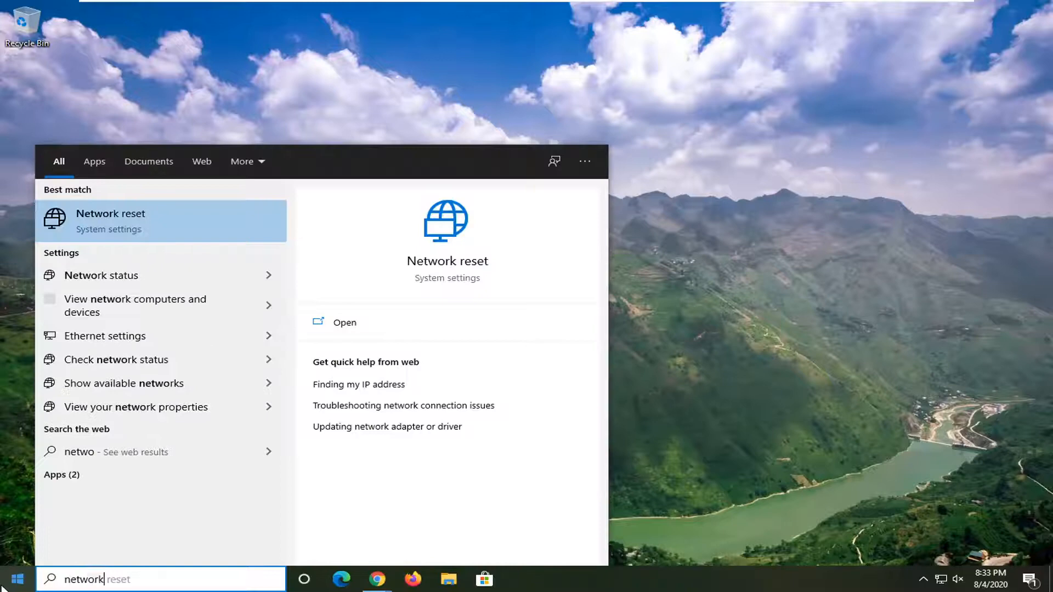
type("reset")
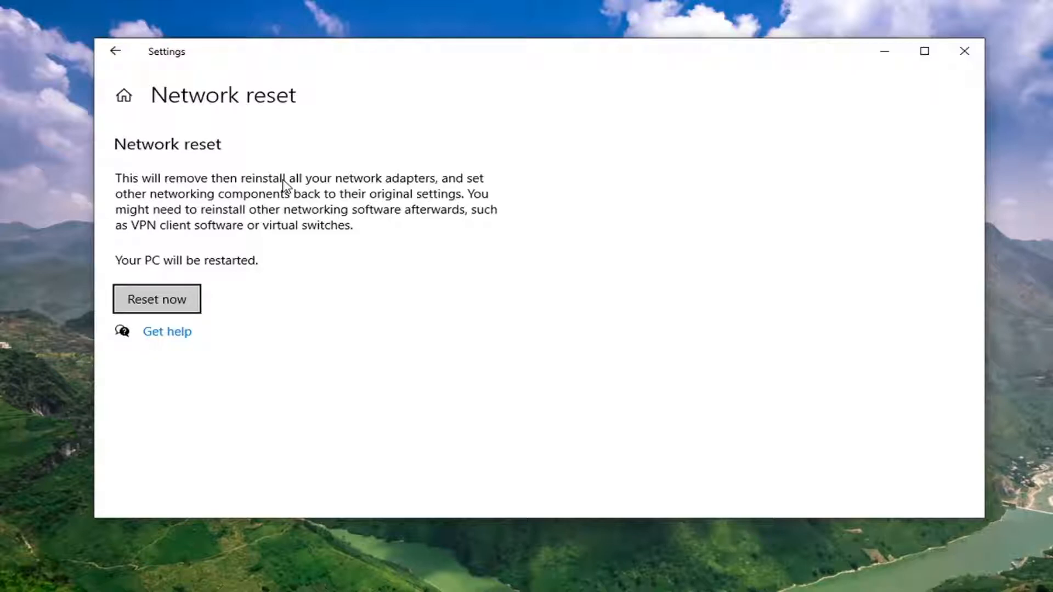
Confirm the network reset and dismiss the five-minute sign-out notice.
left_click(156, 299)
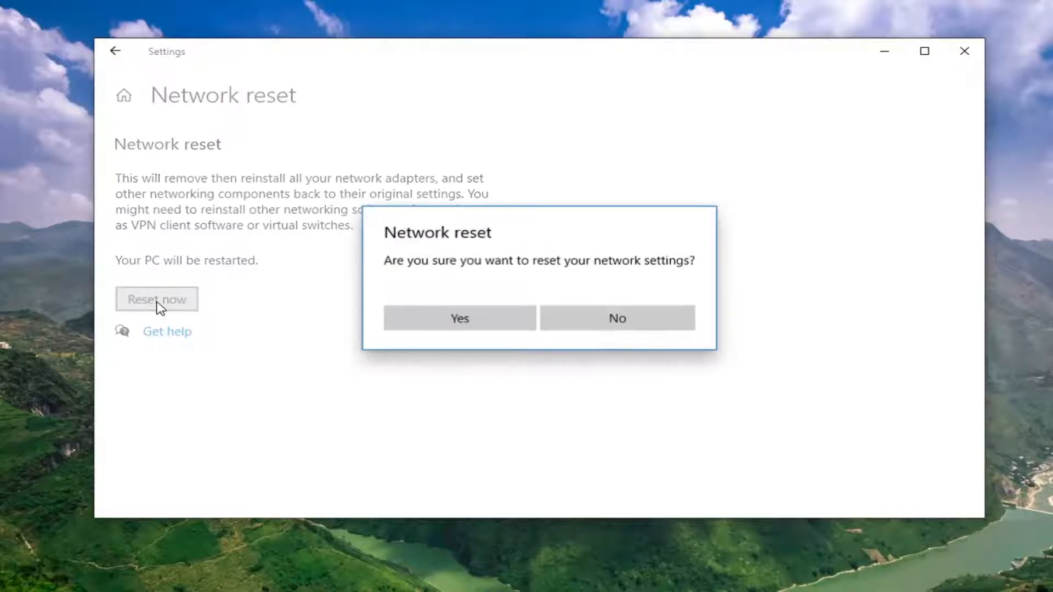
mouse_move(592, 269)
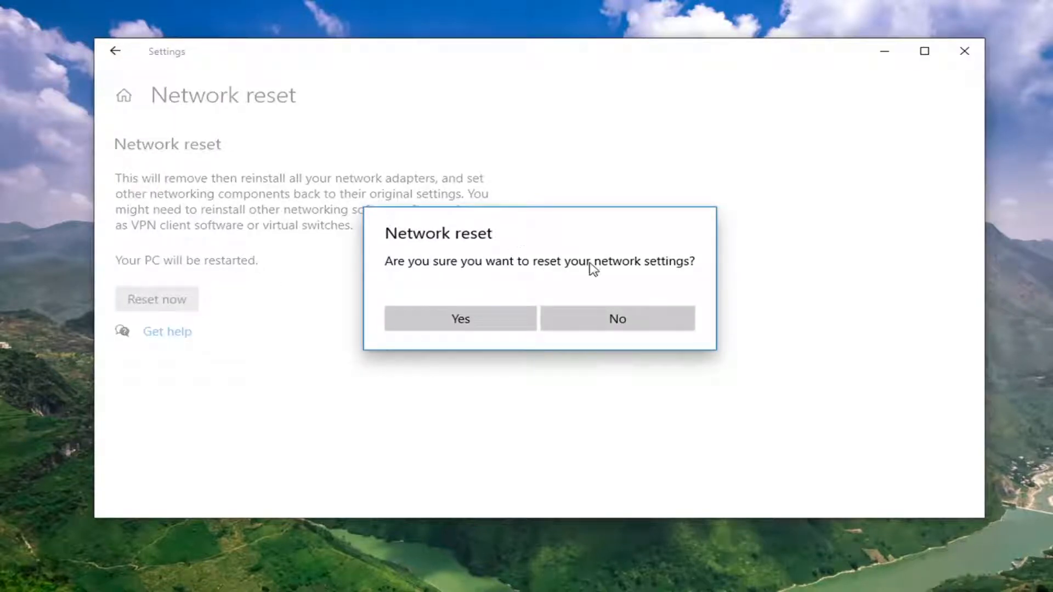
left_click(617, 318)
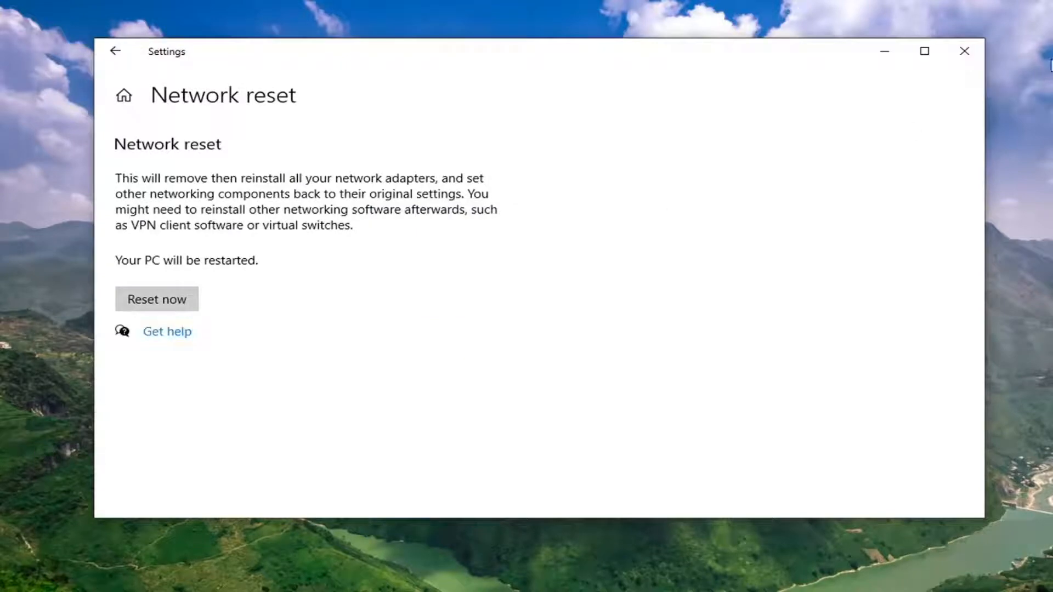
left_click(156, 299)
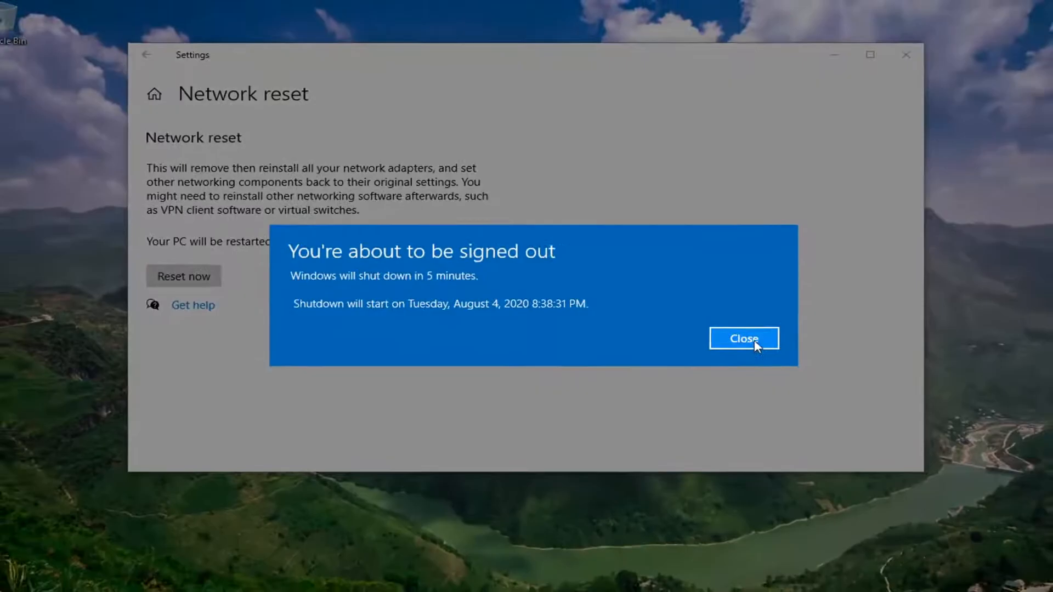
left_click(744, 338)
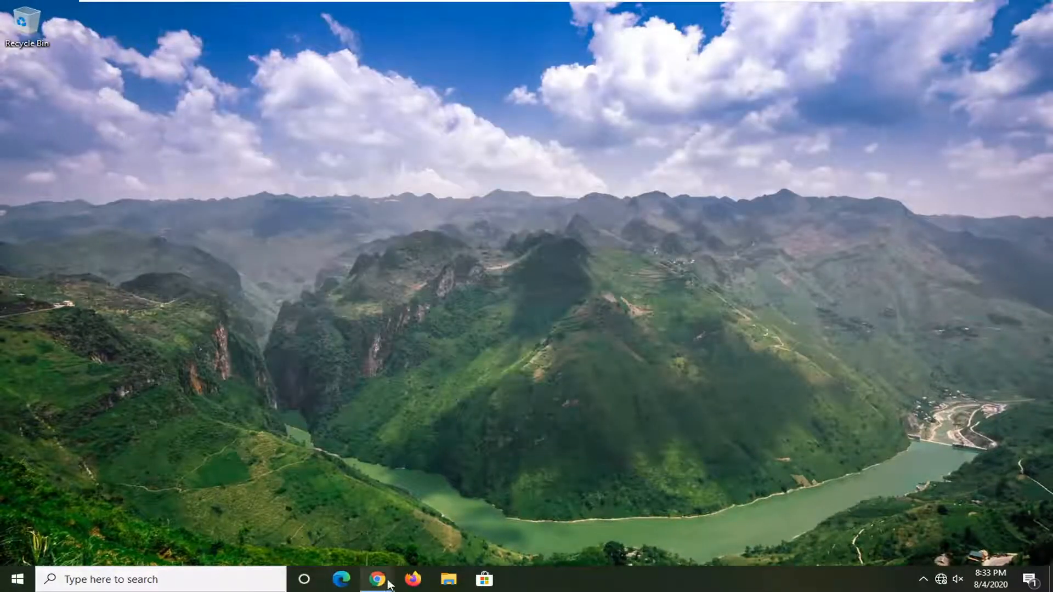
mouse_move(30, 557)
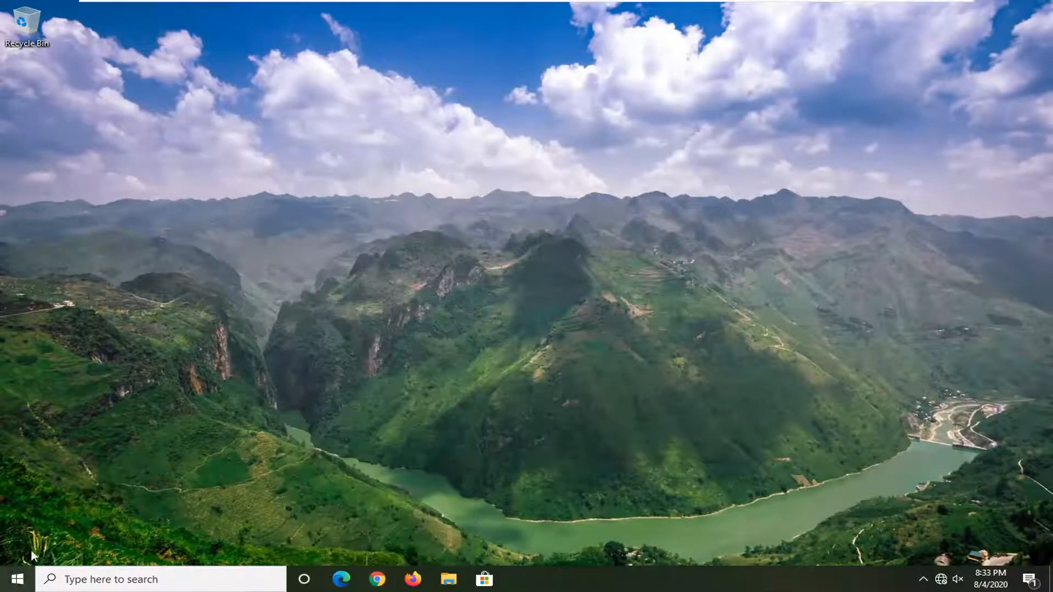
Restart the PC from the Start menu's power options.
left_click(16, 579)
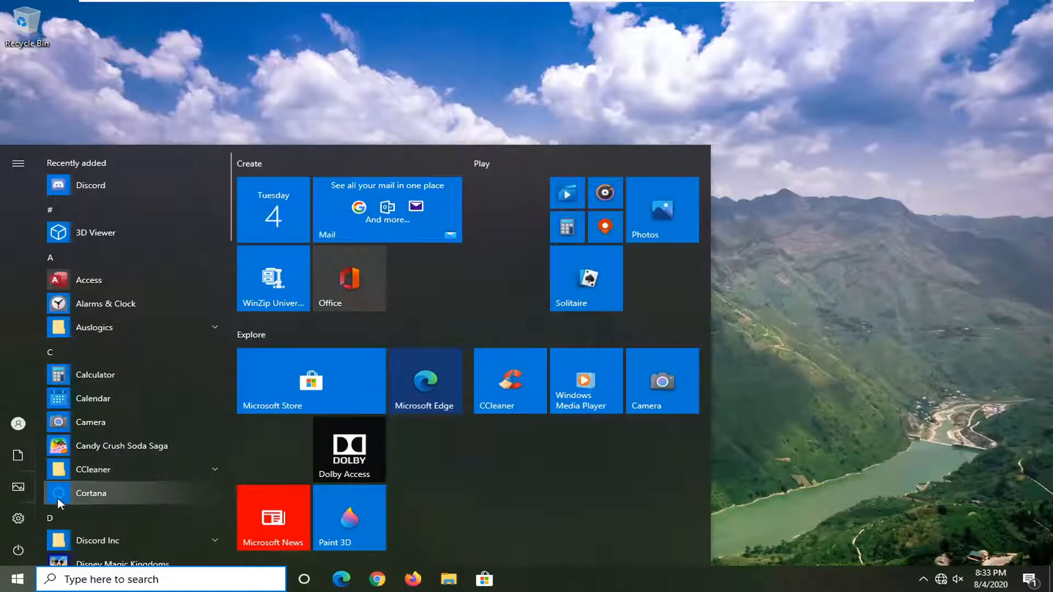
left_click(18, 549)
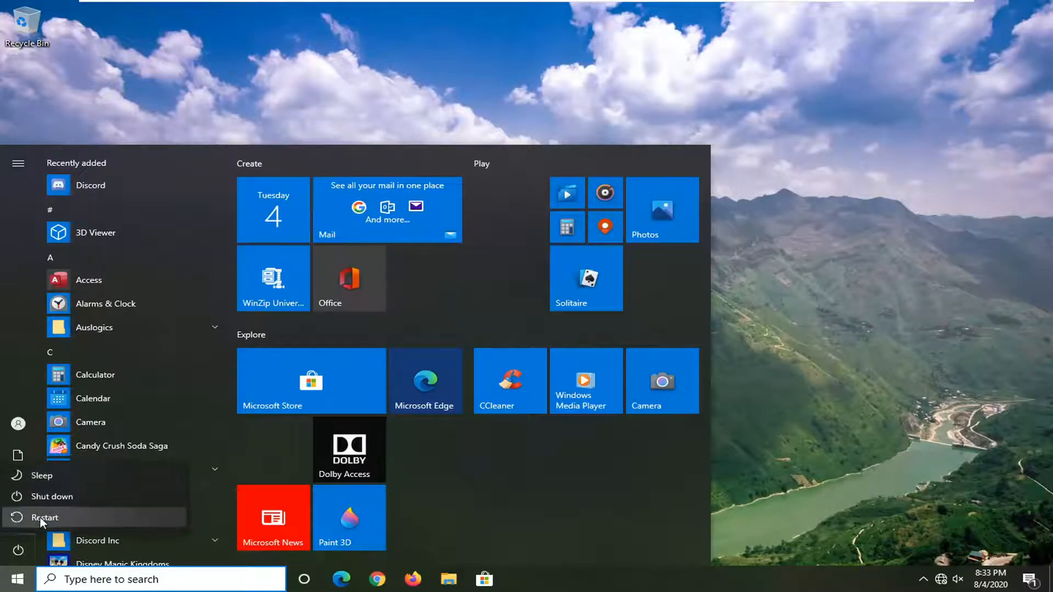
left_click(45, 517)
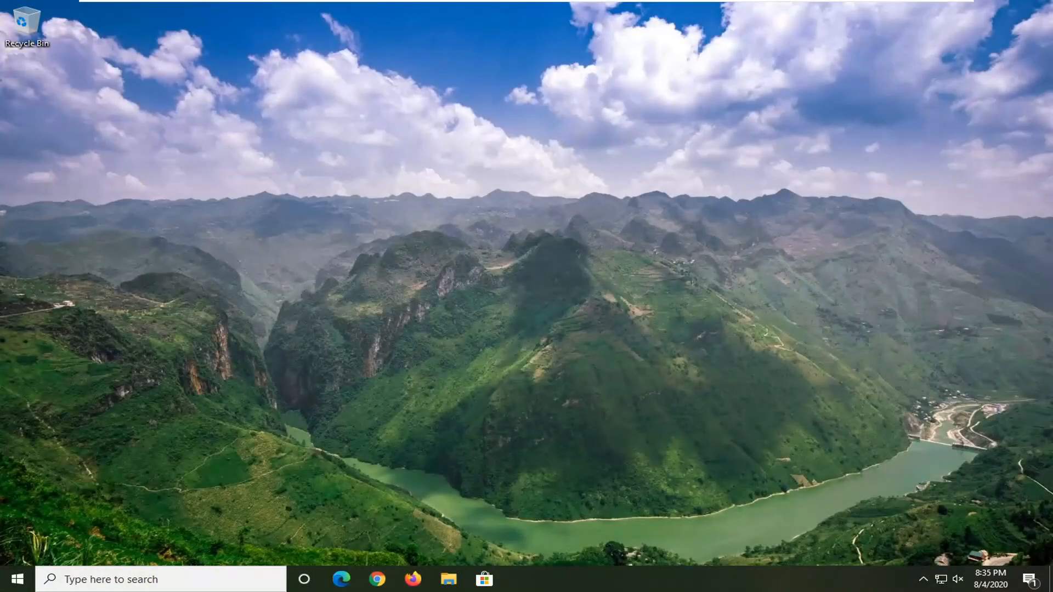
mouse_move(886, 93)
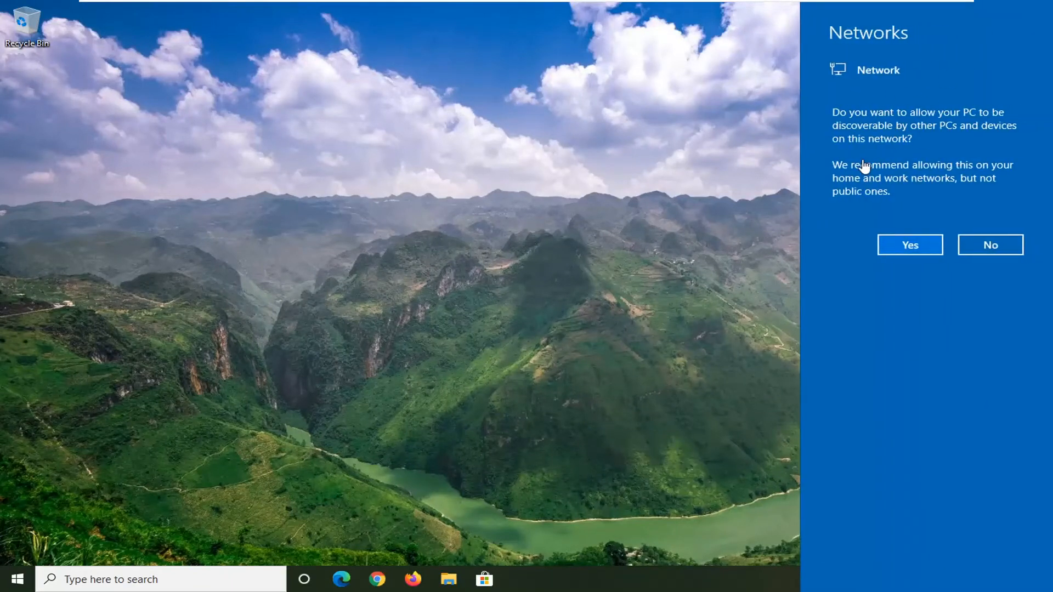
mouse_move(875, 220)
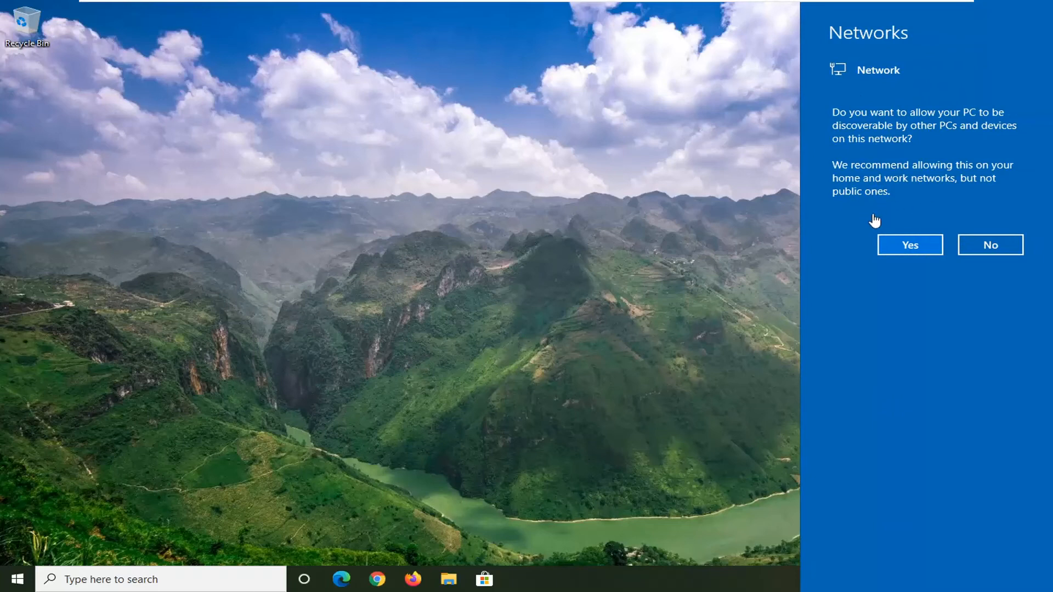
mouse_move(686, 269)
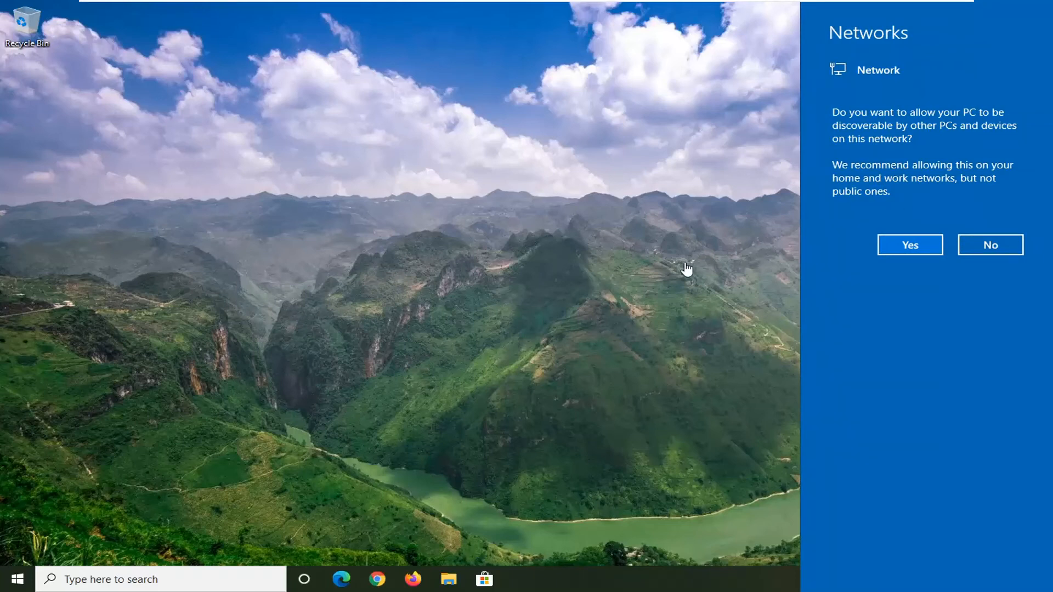